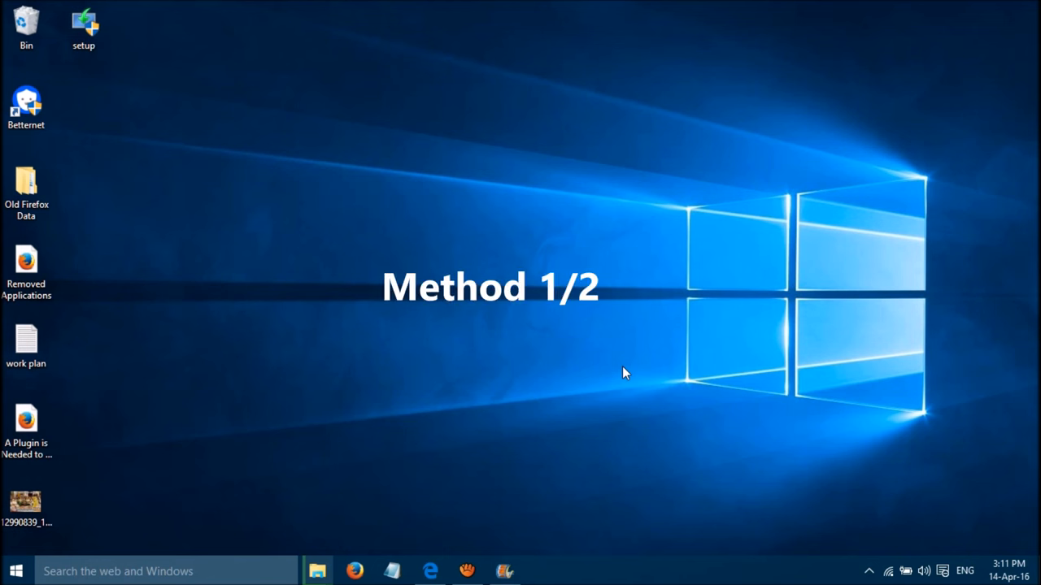
# - Search Start for regedit and bring up its options to run it as administrator
pyautogui.click(84, 26)
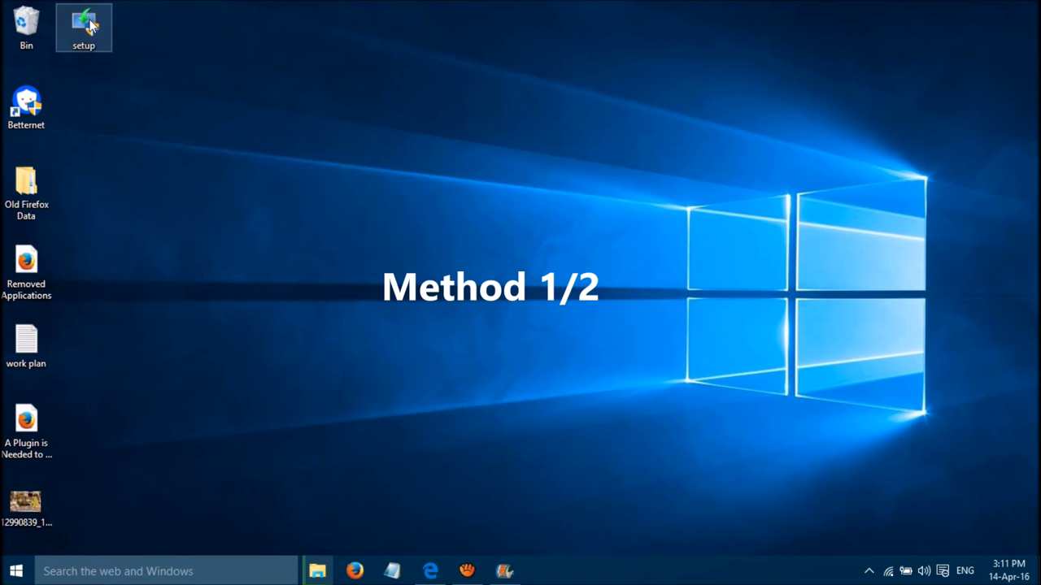
pyautogui.rightClick(84, 27)
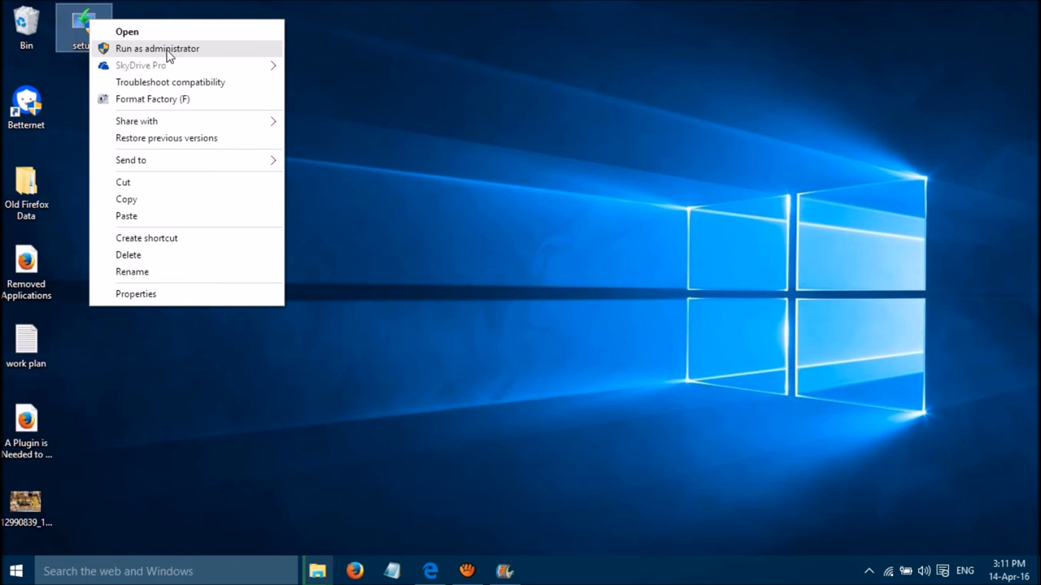
pyautogui.moveTo(451, 110)
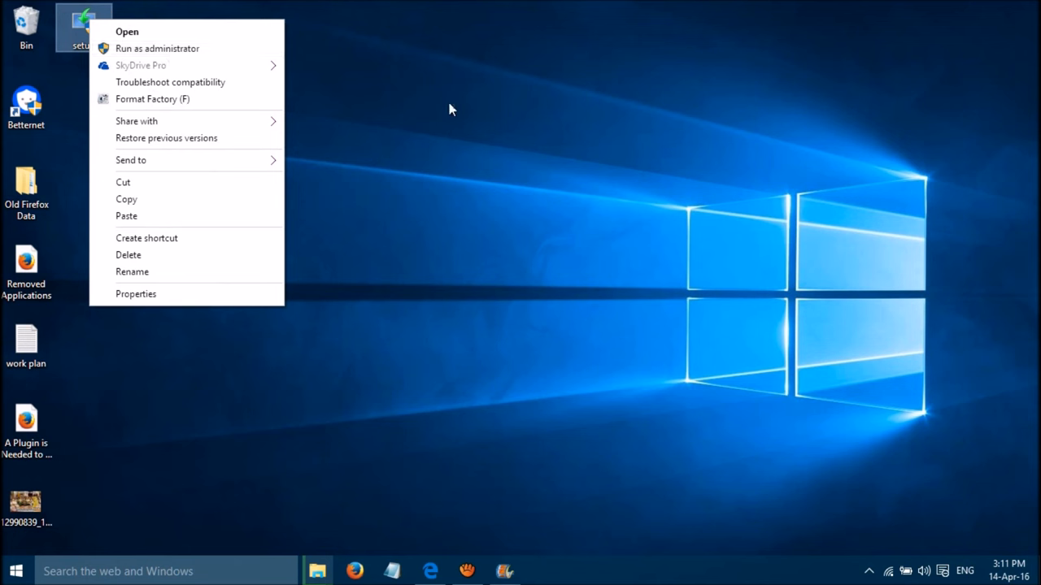
pyautogui.click(456, 112)
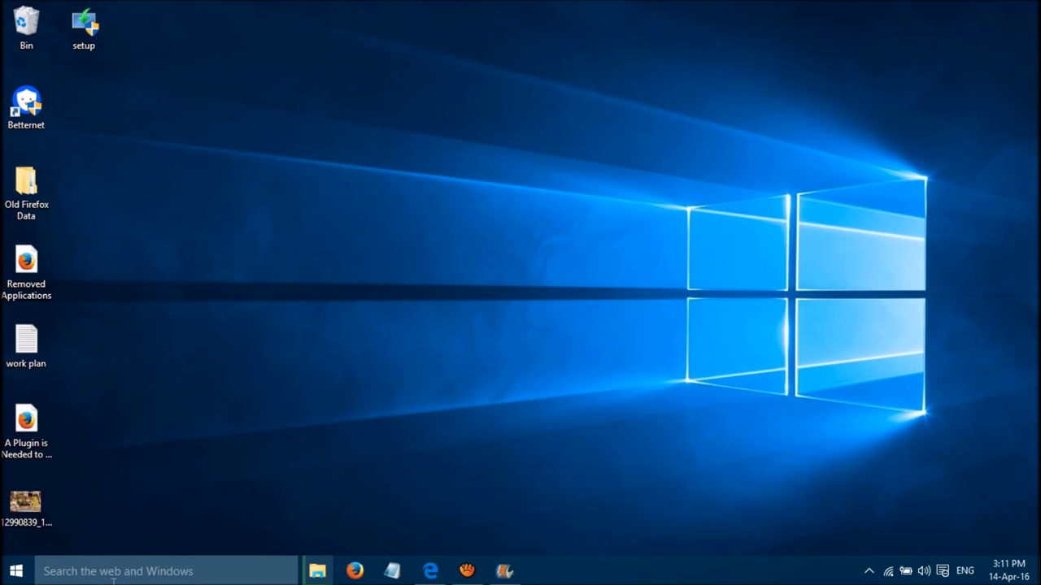
pyautogui.write('regedit')
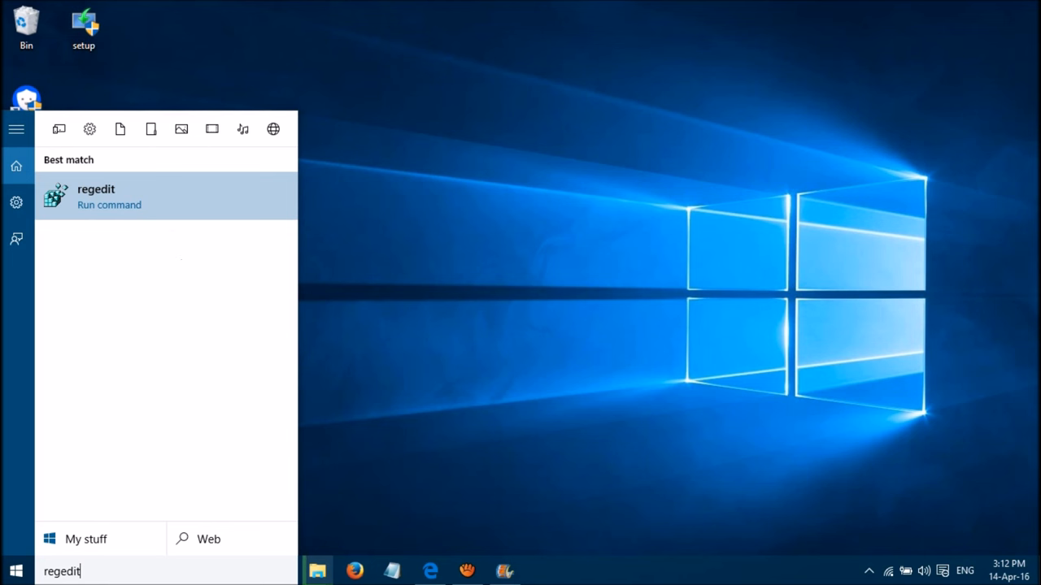
pyautogui.rightClick(96, 195)
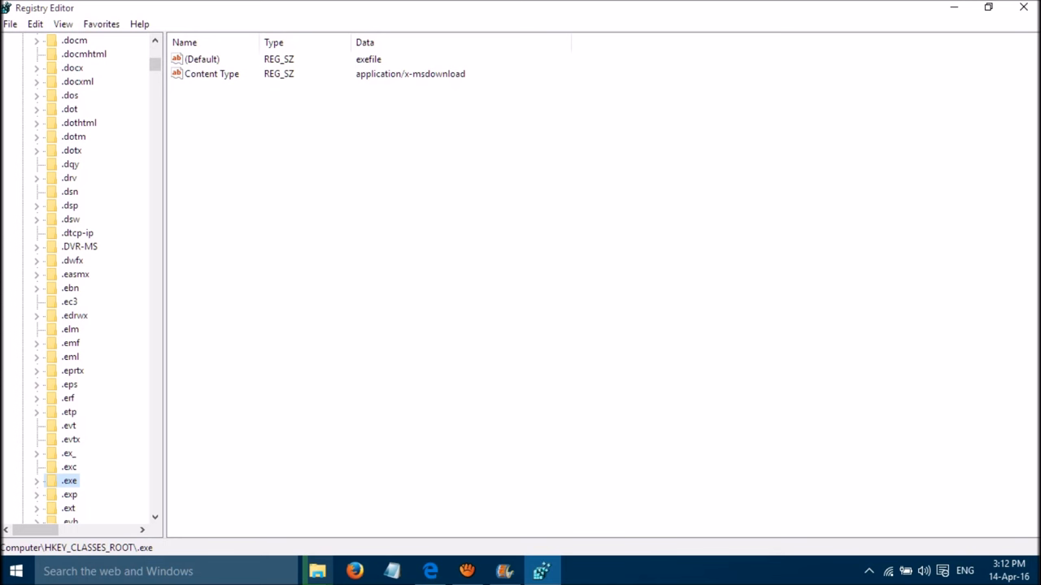
# - Confirm the HKEY_CLASSES_ROOT\.exe (Default) value data reads exefile
pyautogui.click(36, 480)
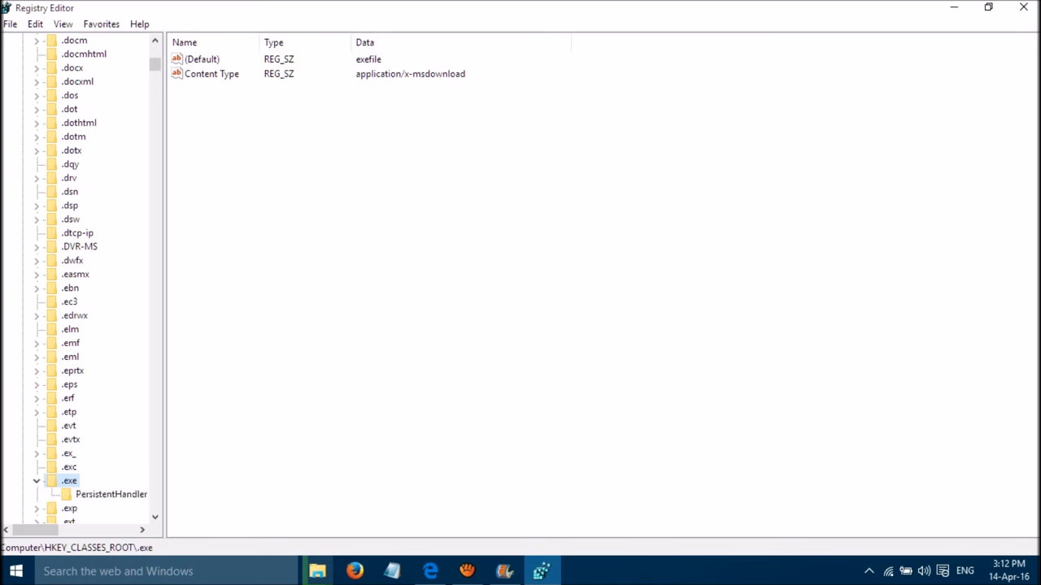
pyautogui.doubleClick(203, 58)
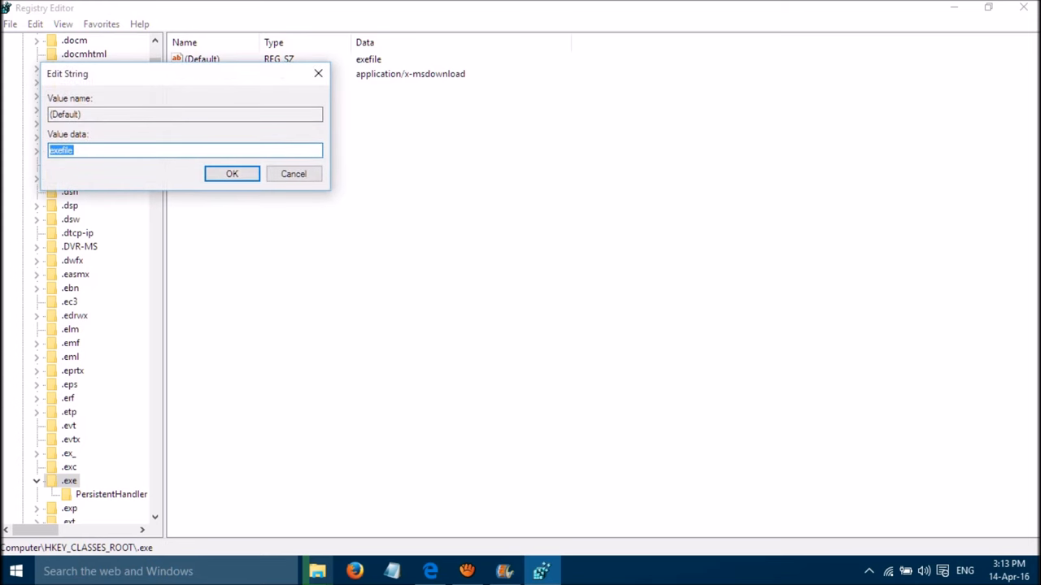
pyautogui.click(184, 150)
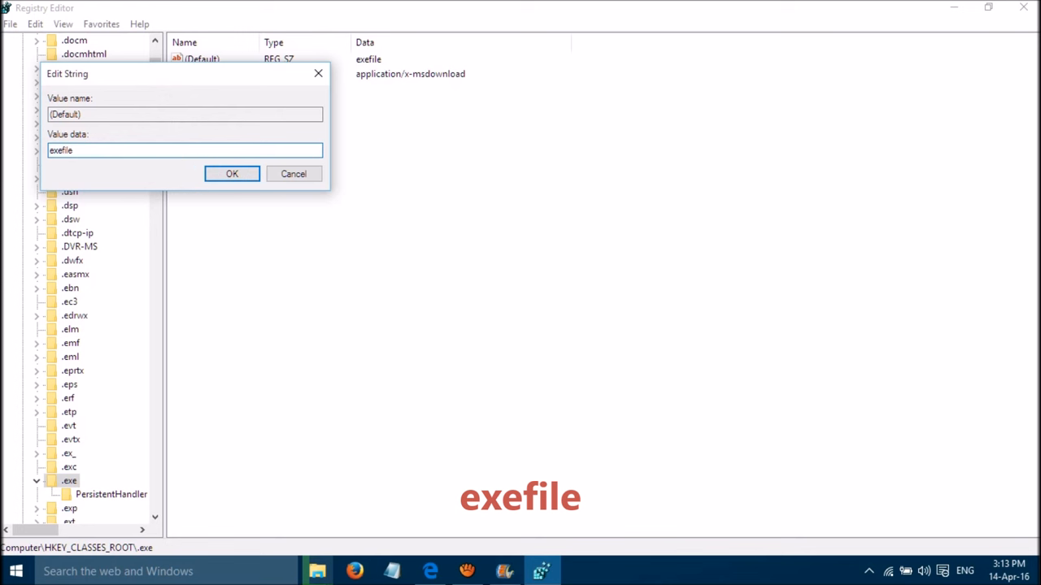
pyautogui.click(232, 174)
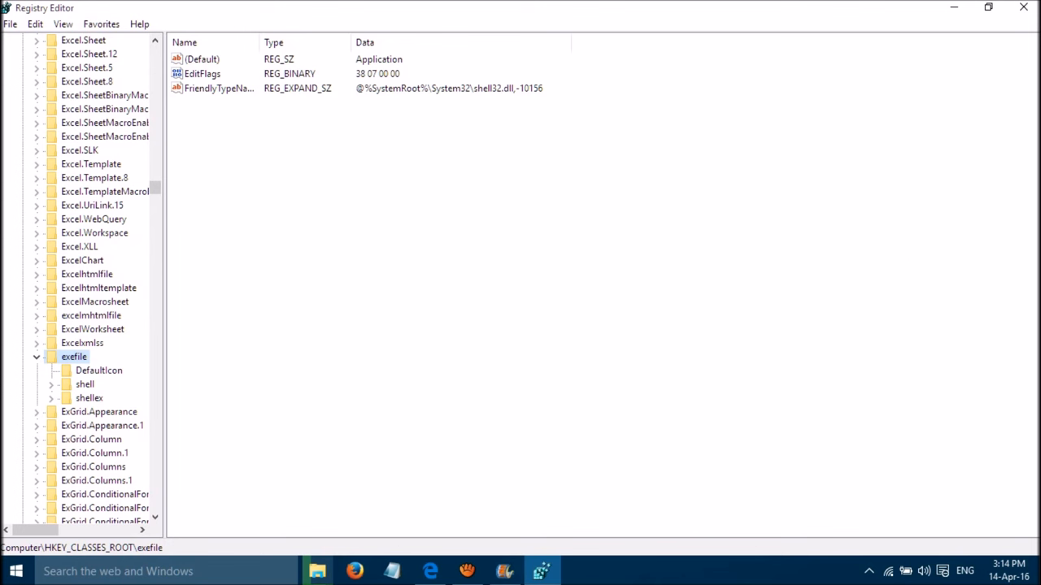
# - Expand exefile\shell\open and select the command key to show its values
pyautogui.doubleClick(202, 58)
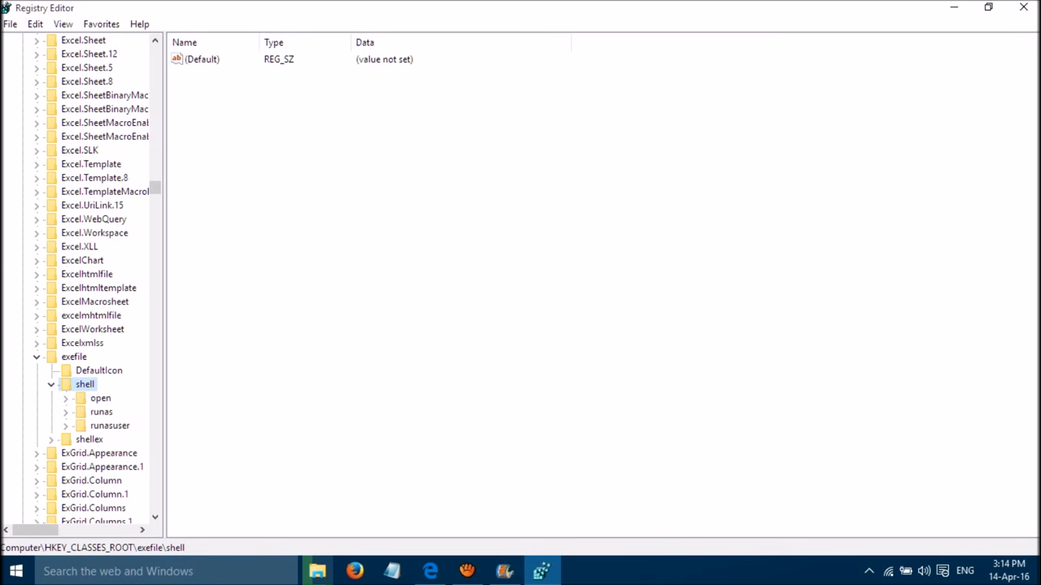
pyautogui.click(100, 398)
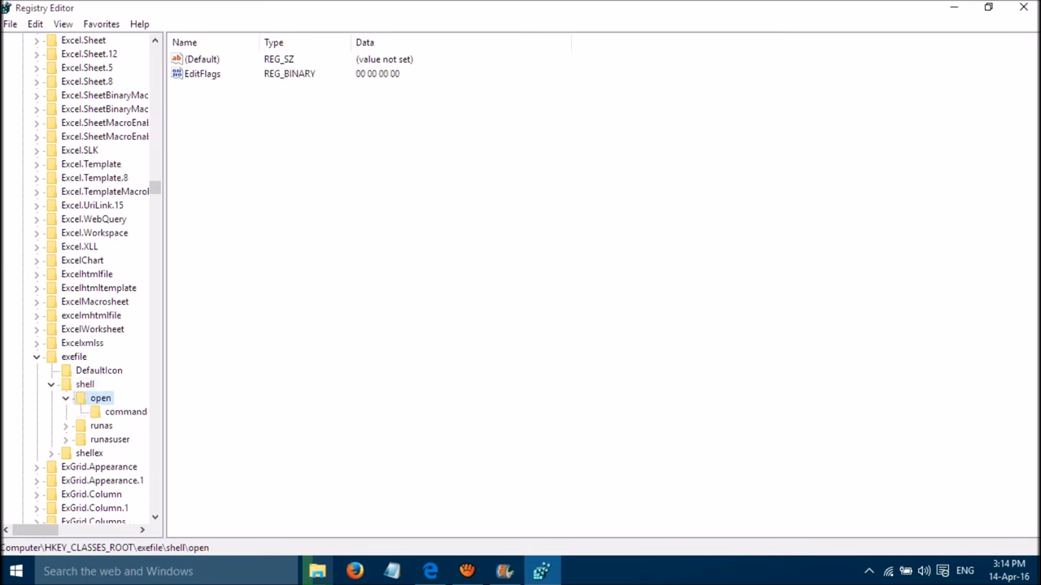
pyautogui.click(125, 412)
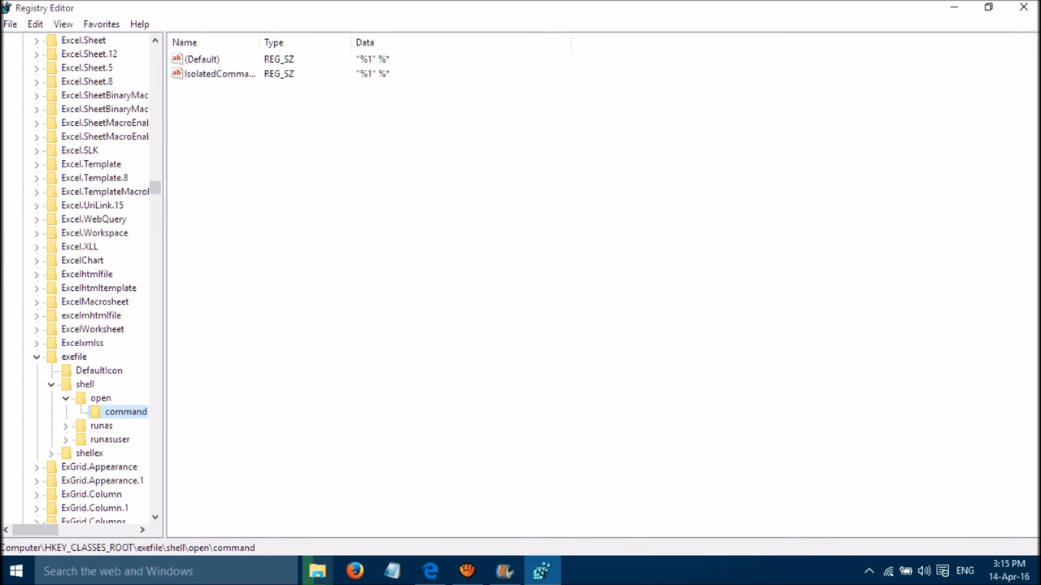
# - Set the command key's (Default) value data to "%1" %*
pyautogui.doubleClick(202, 59)
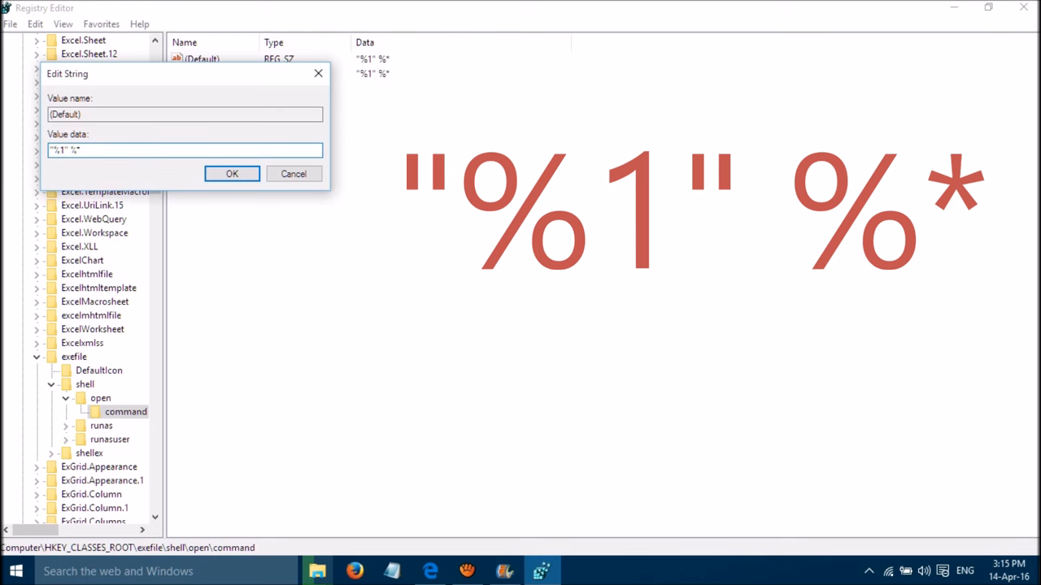
pyautogui.tripleClick(185, 151)
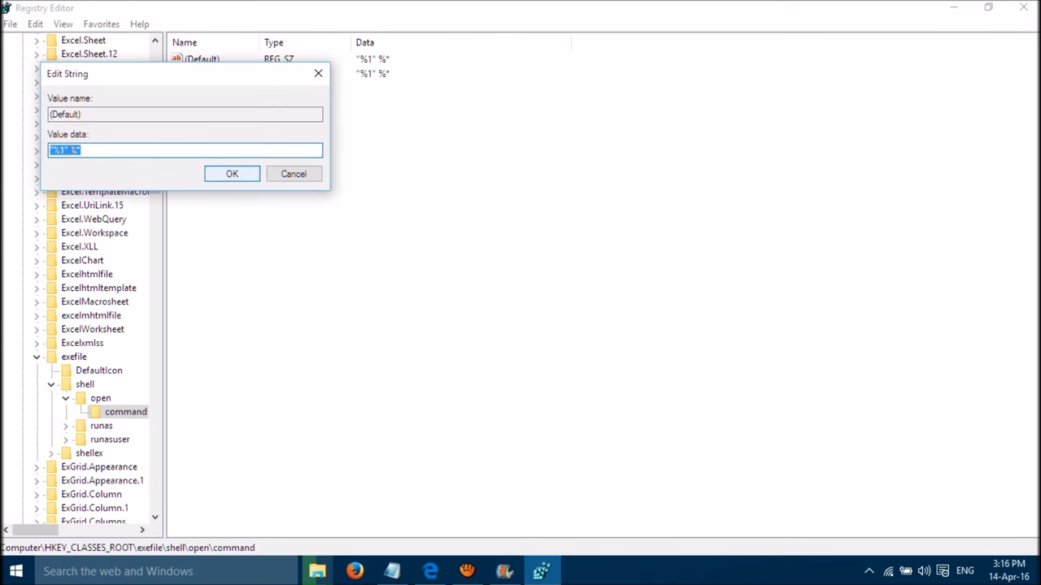
pyautogui.click(232, 173)
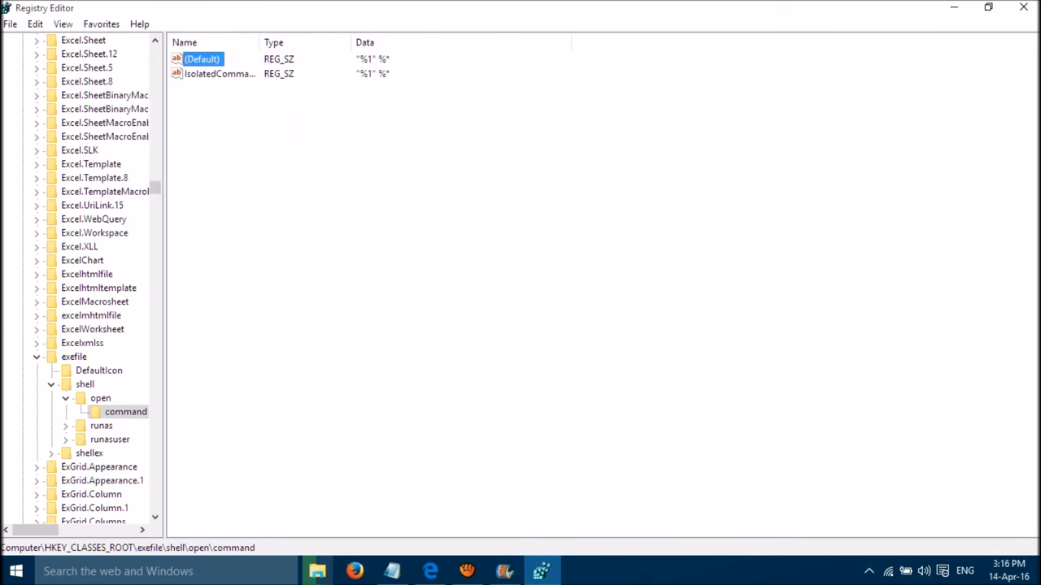